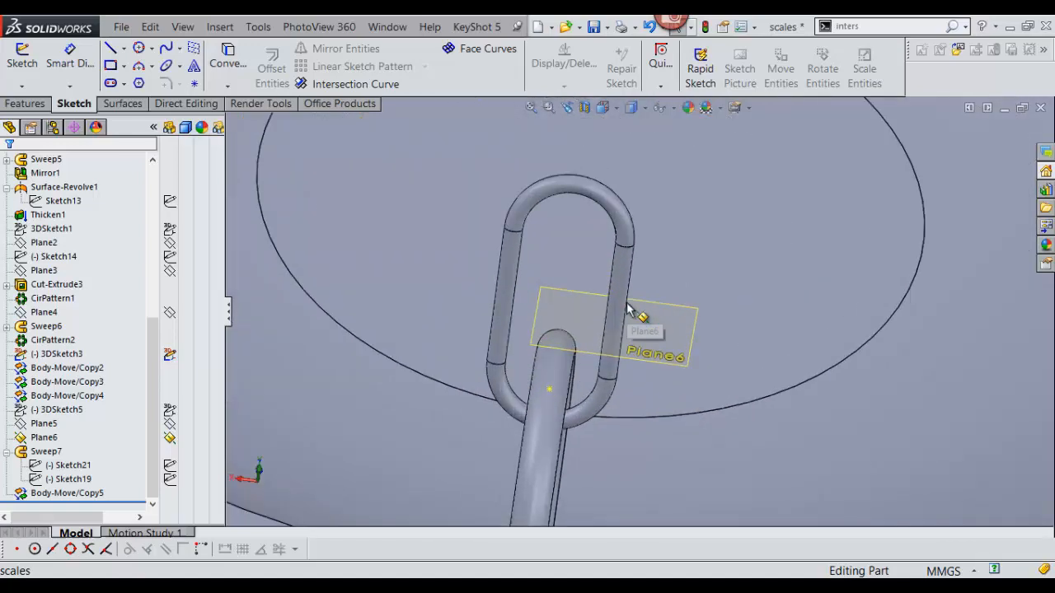
pyautogui.moveTo(593, 206)
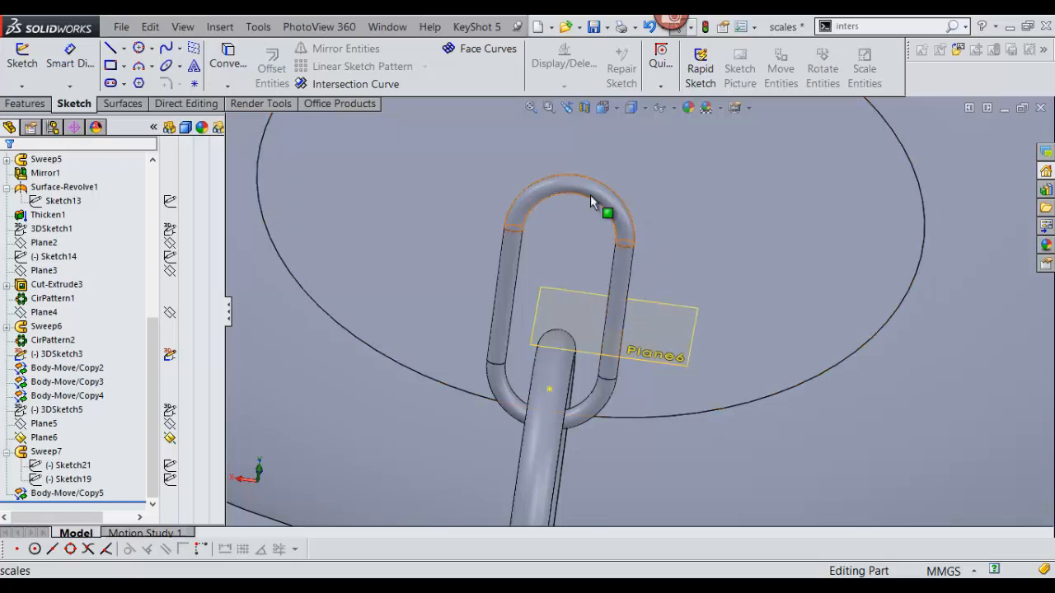
pyautogui.moveTo(584, 217)
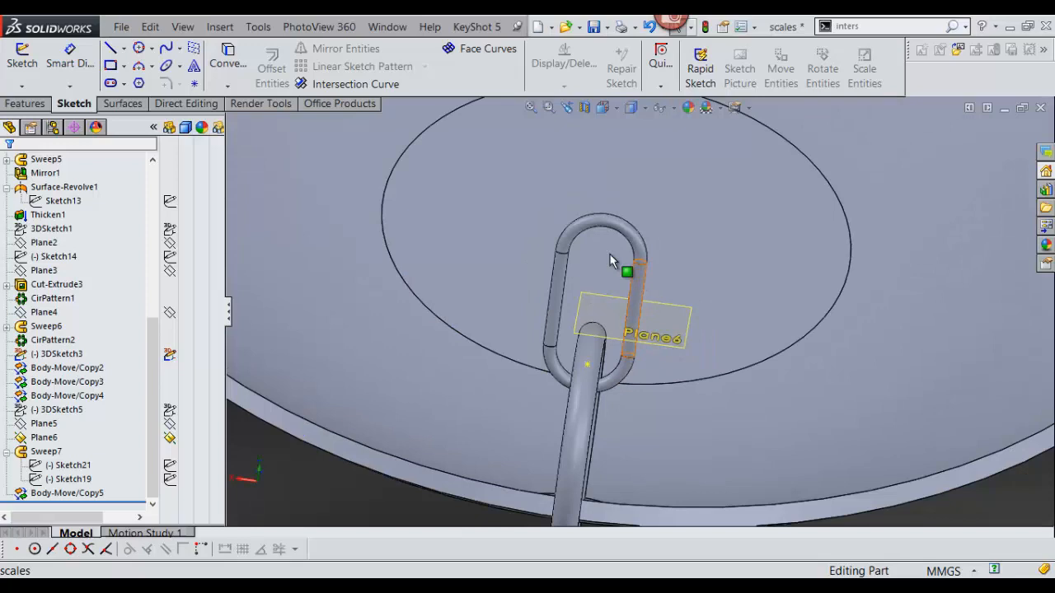
pyautogui.moveTo(356, 83)
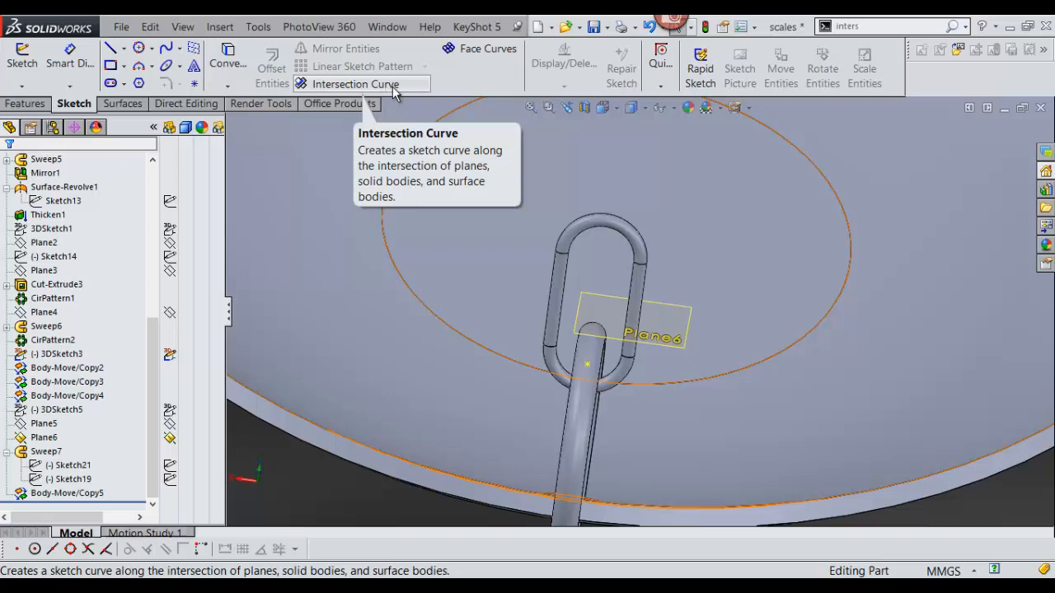
# Step: Create an intersection curve between Plane6 and the rod face, producing 3DSketch8
pyautogui.click(356, 84)
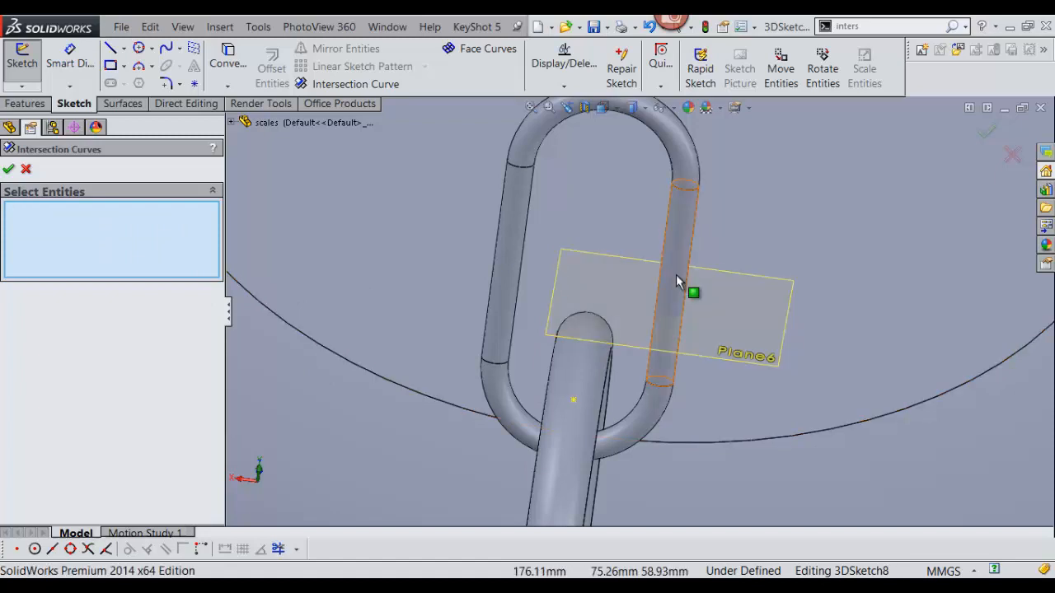
pyautogui.click(694, 293)
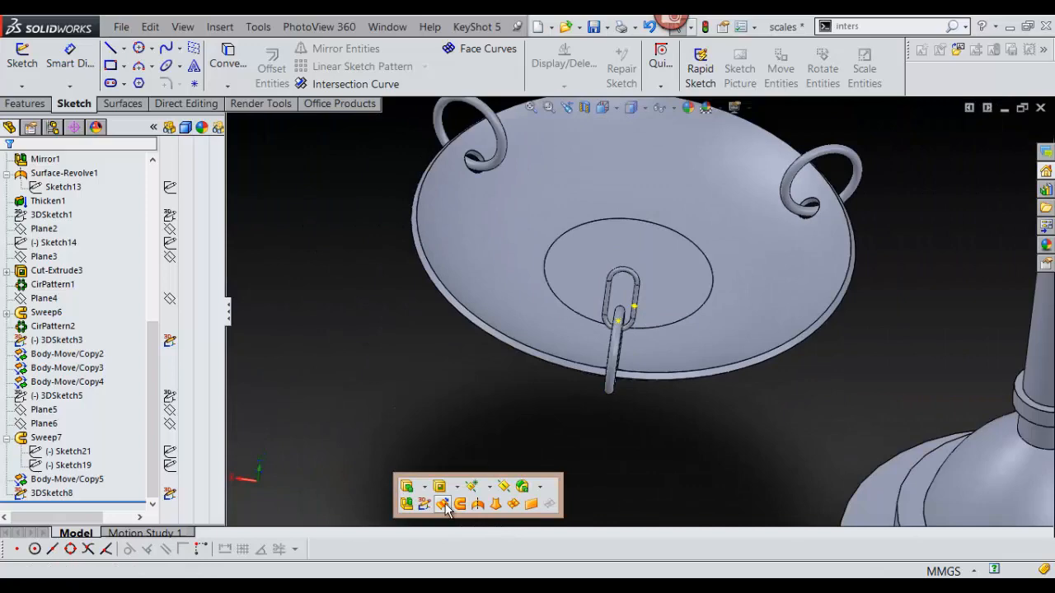
# Step: Extrude 3DSketch8 into a Mid Plane surface 1.00 mm deep
pyautogui.click(443, 503)
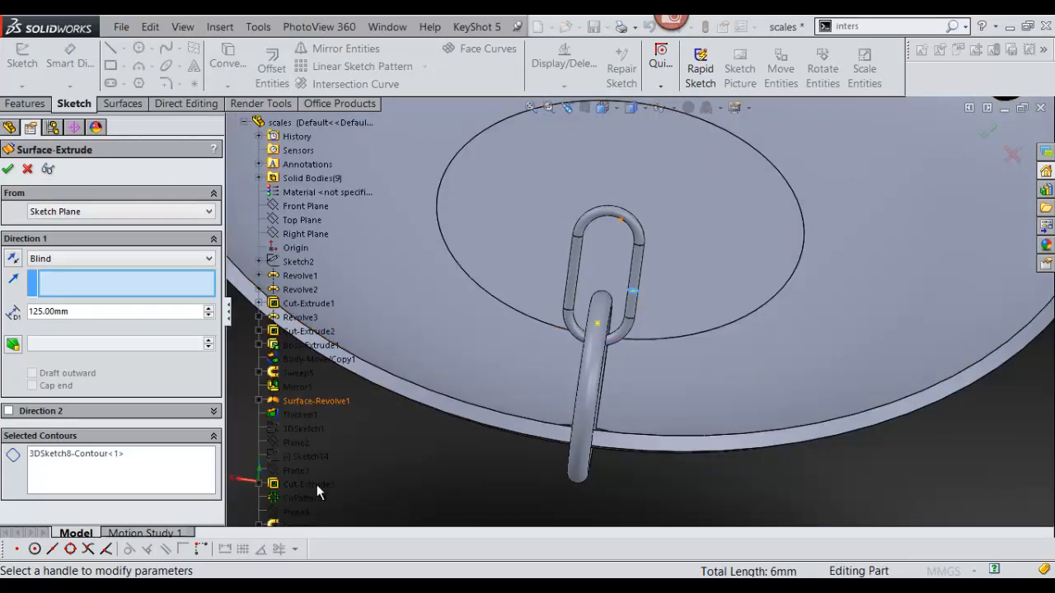
pyautogui.scroll(-3)
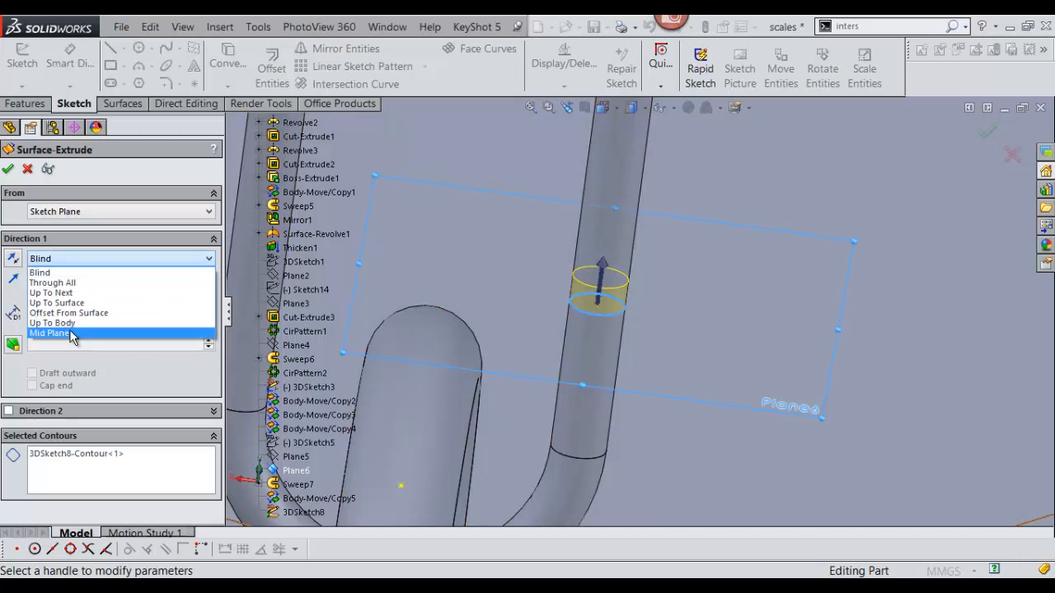
pyautogui.click(49, 333)
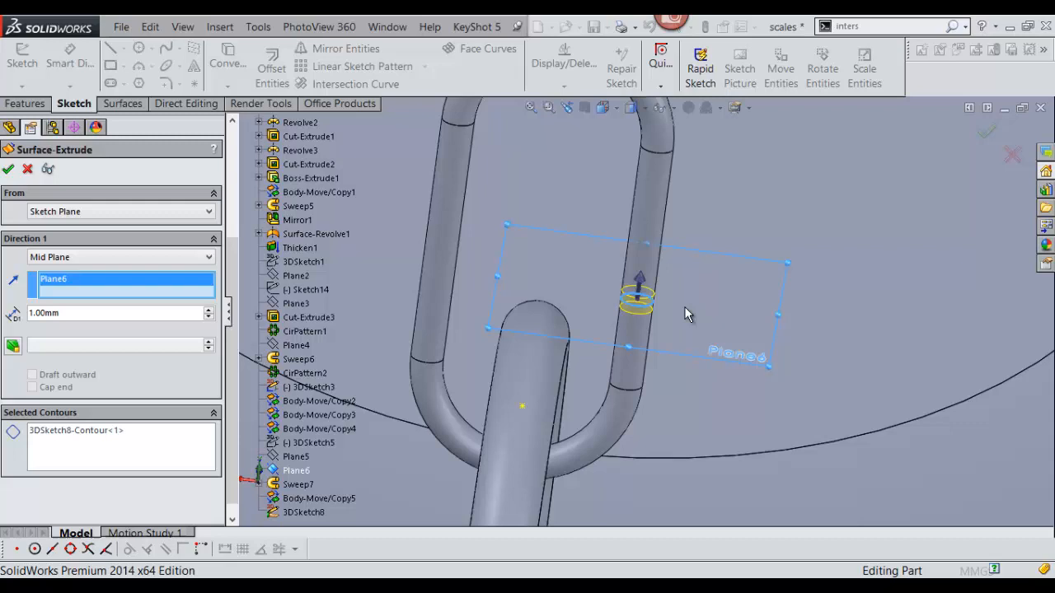
pyautogui.click(8, 169)
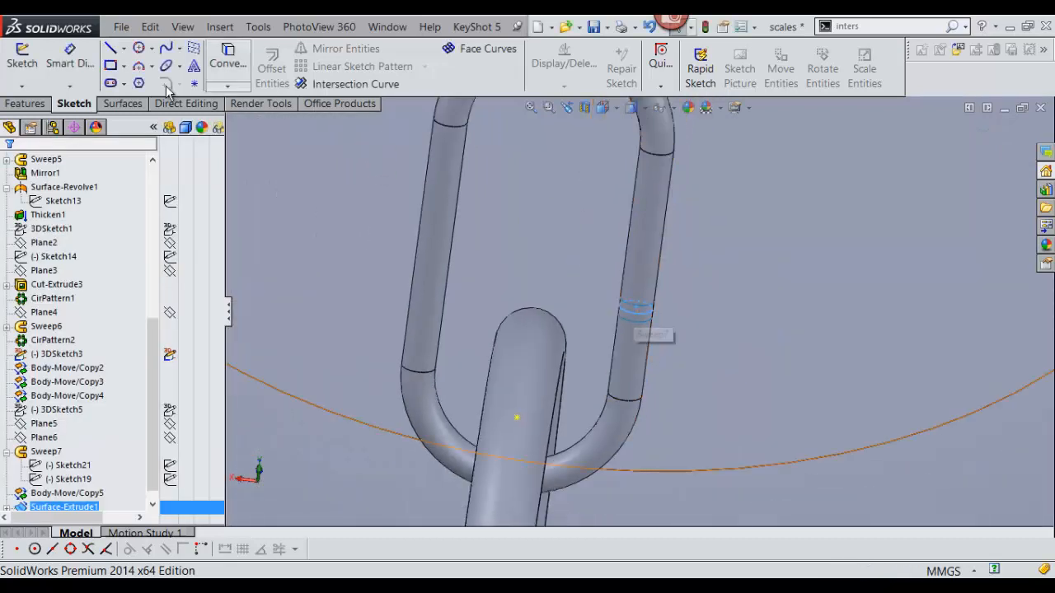
# Step: Thicken Surface-Extrude1 to a 0.12 mm solid ring merged with the rod
pyautogui.click(122, 103)
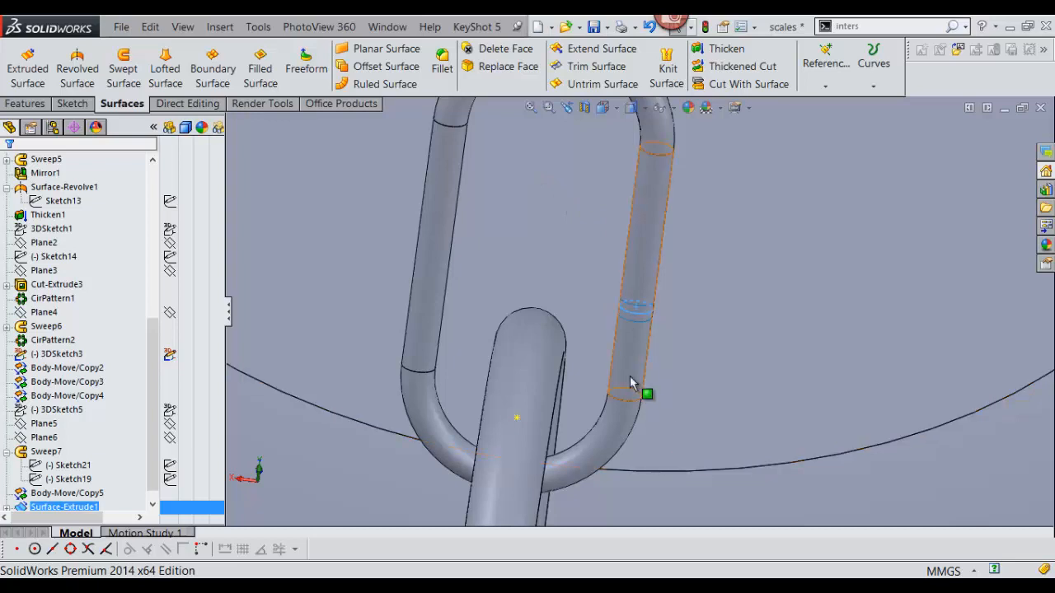
pyautogui.click(726, 48)
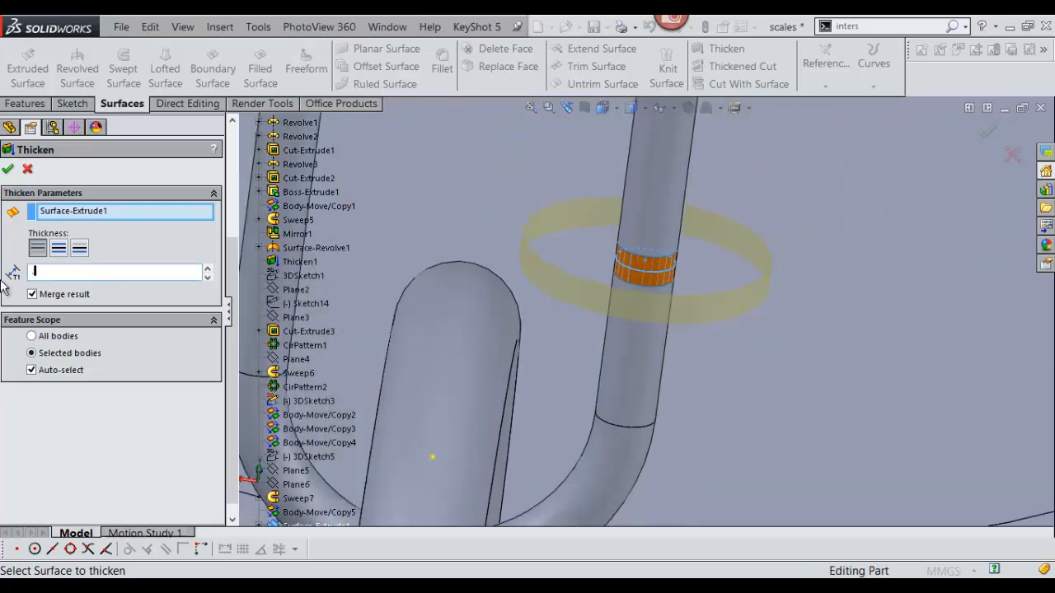
pyautogui.write('0.25mm')
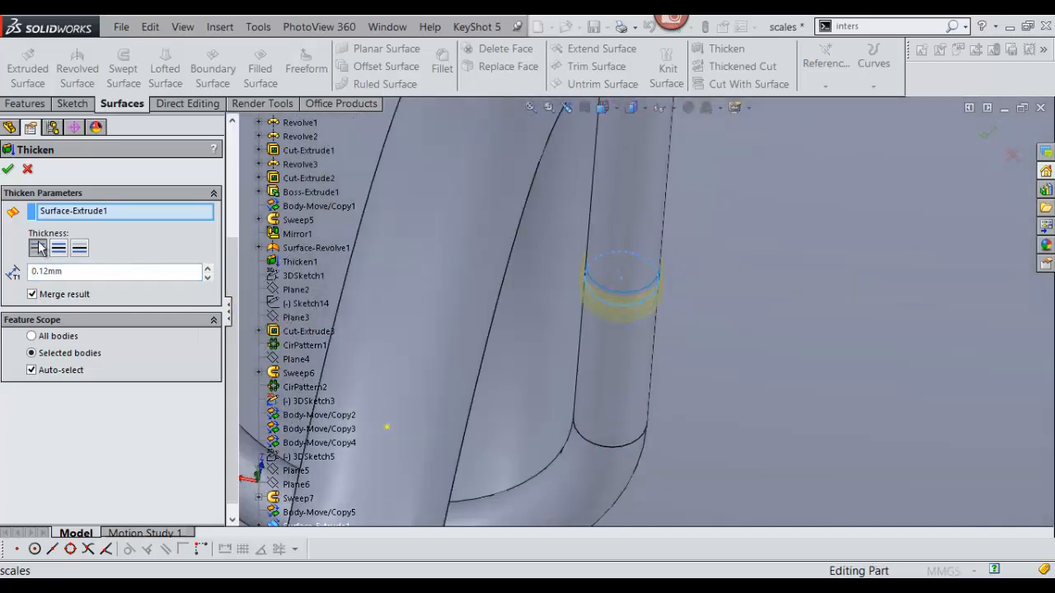
pyautogui.click(8, 169)
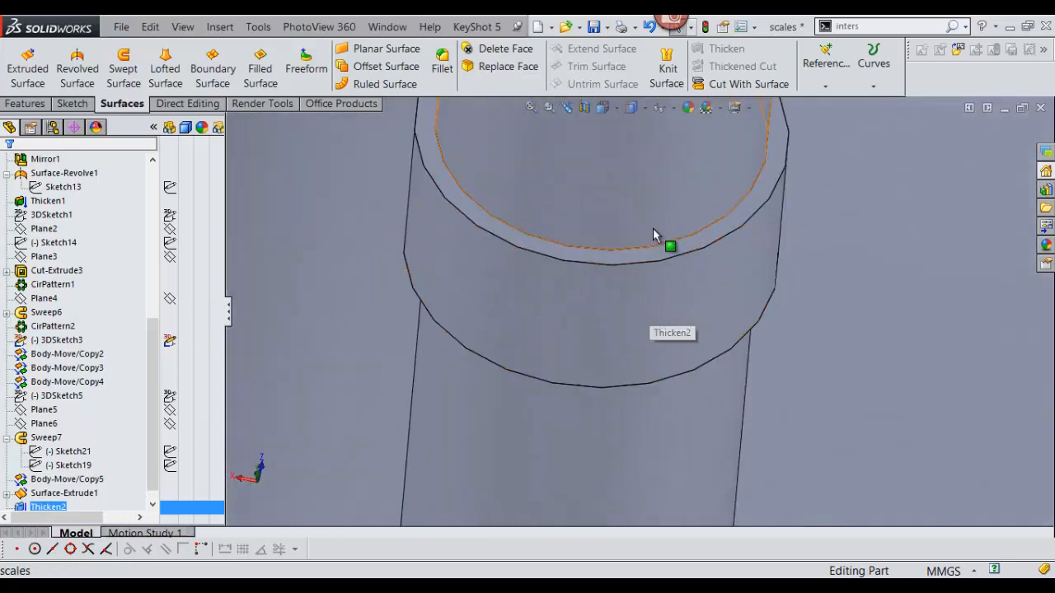
pyautogui.moveTo(665, 253)
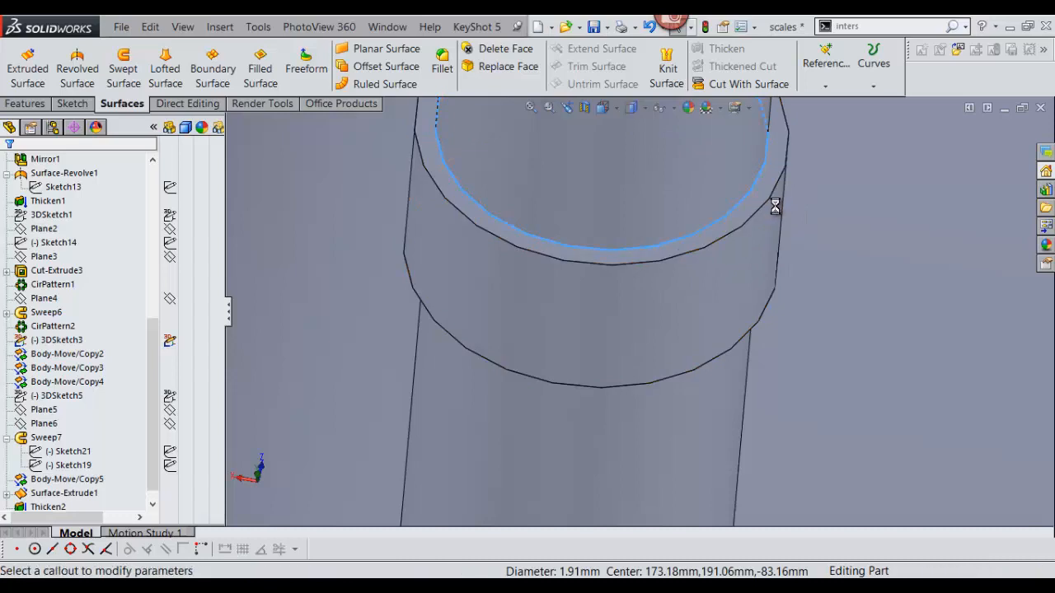
# Step: Fillet the ring band's four edges with a 0.06 mm radius
pyautogui.click(442, 66)
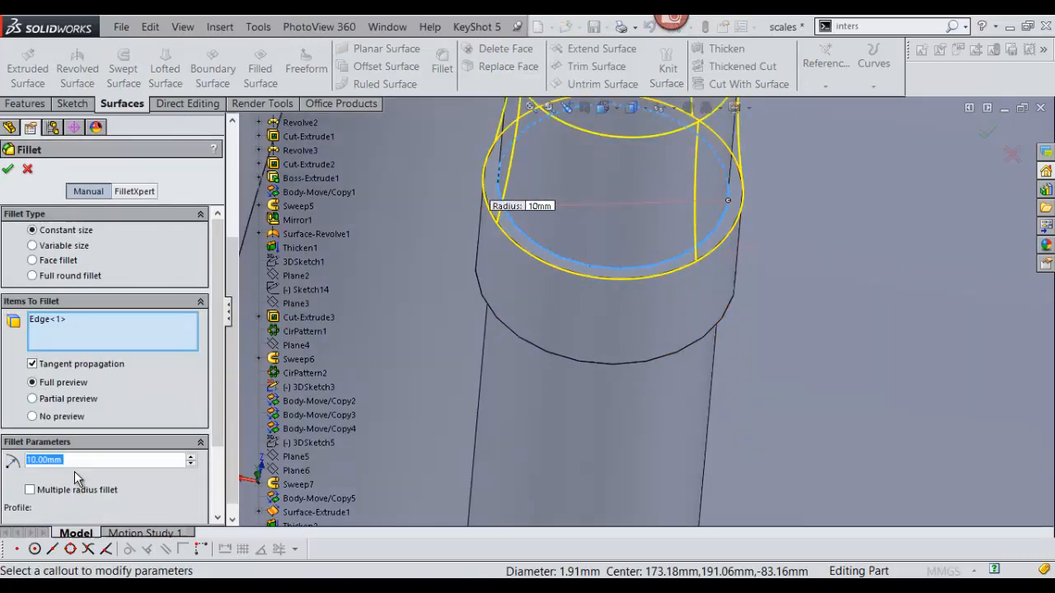
pyautogui.write('.25')
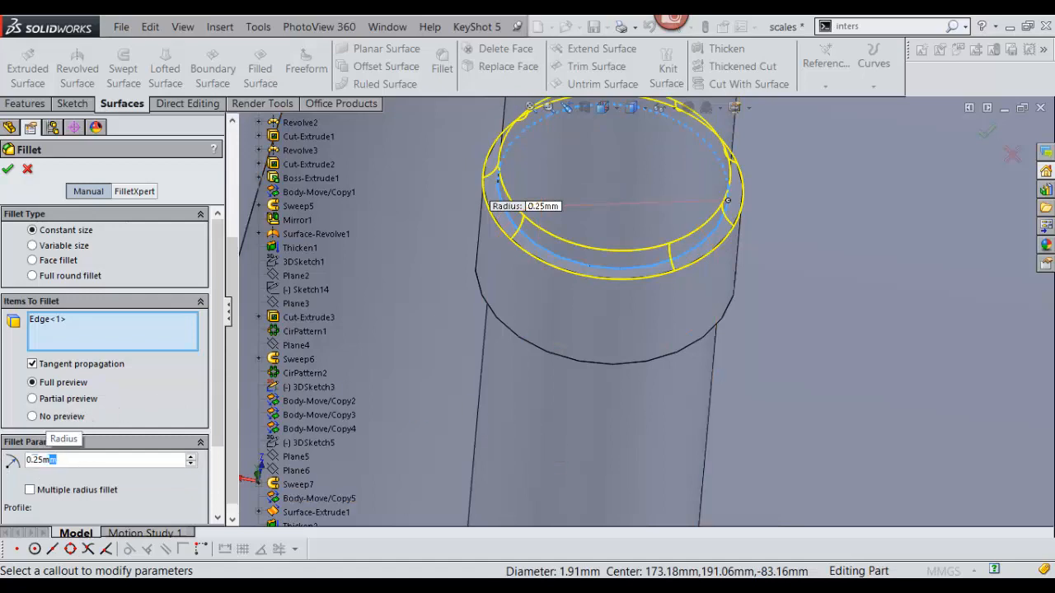
pyautogui.write('0.12mm')
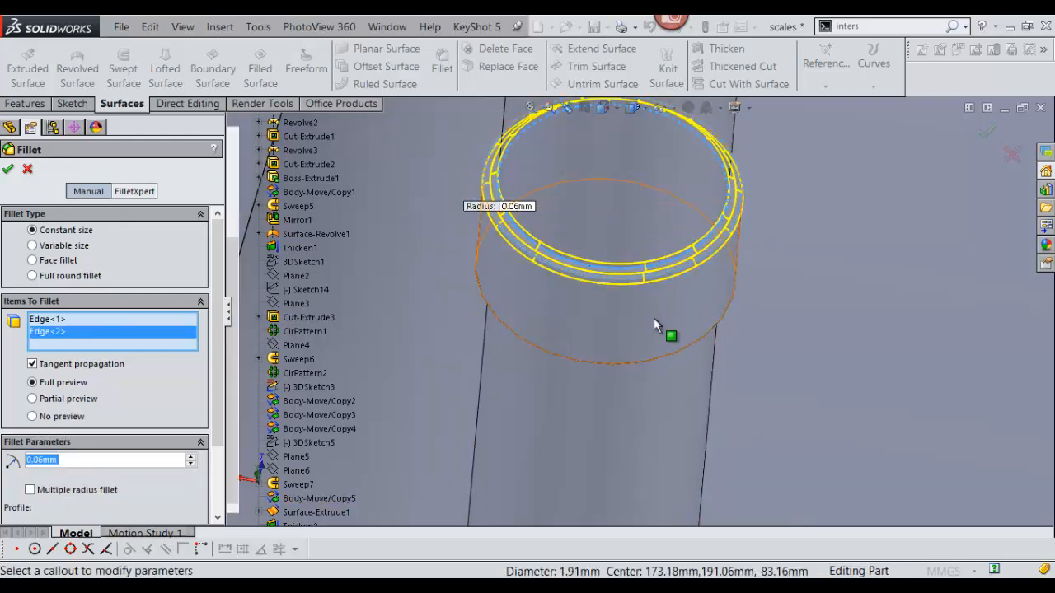
pyautogui.moveTo(651, 321); pyautogui.dragTo(614, 358)
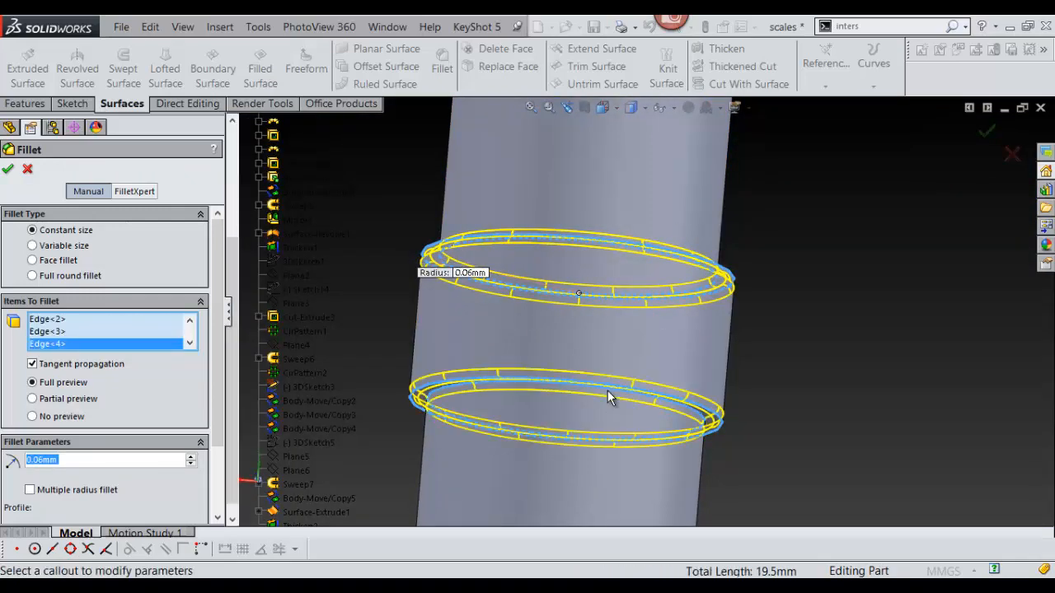
pyautogui.click(8, 169)
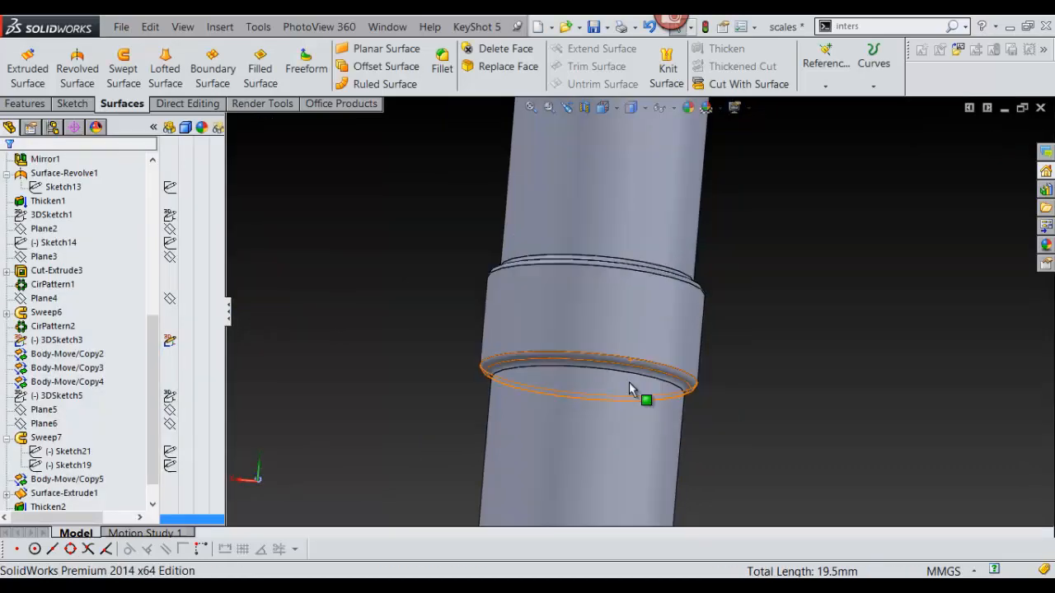